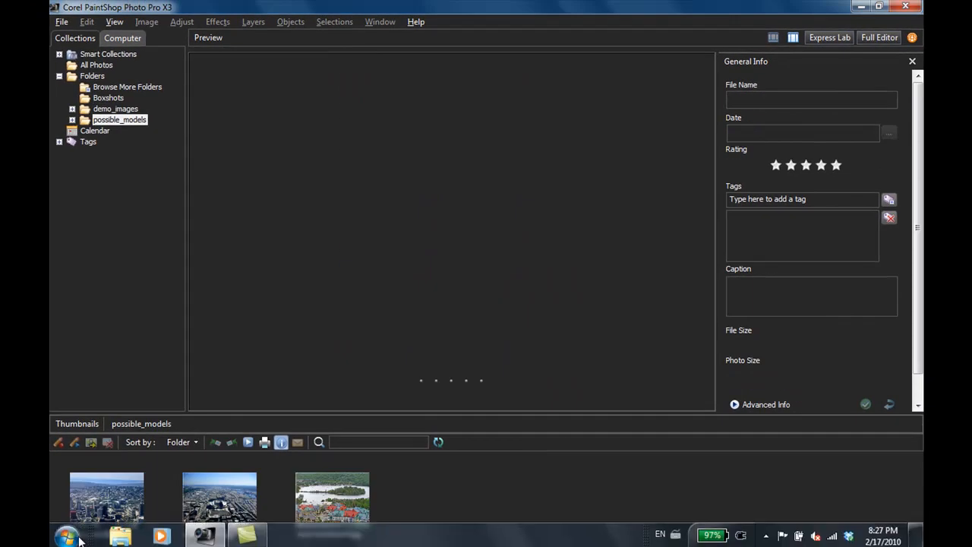
Preview the Space Needle, stadium and Mont Tremblant village thumbnails in possible_models
left_click(106, 498)
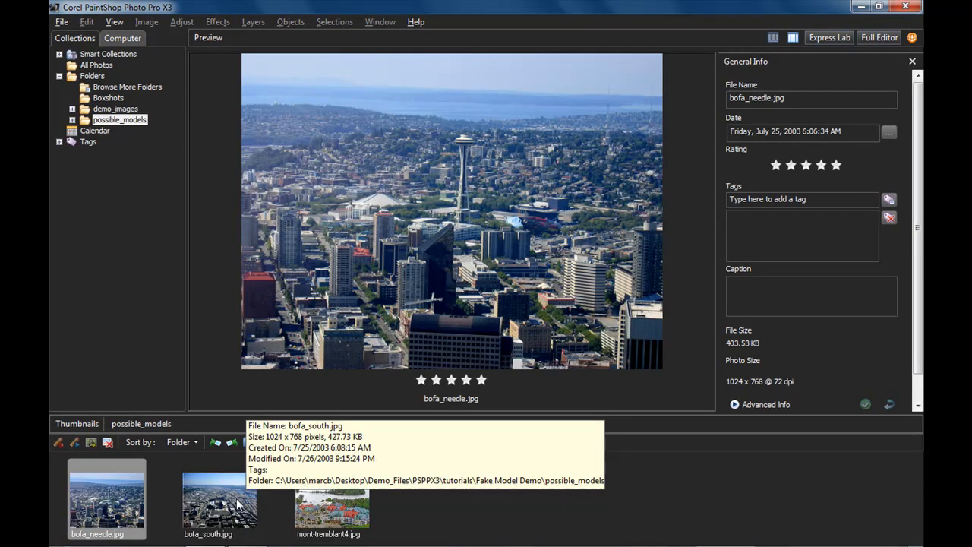
left_click(219, 498)
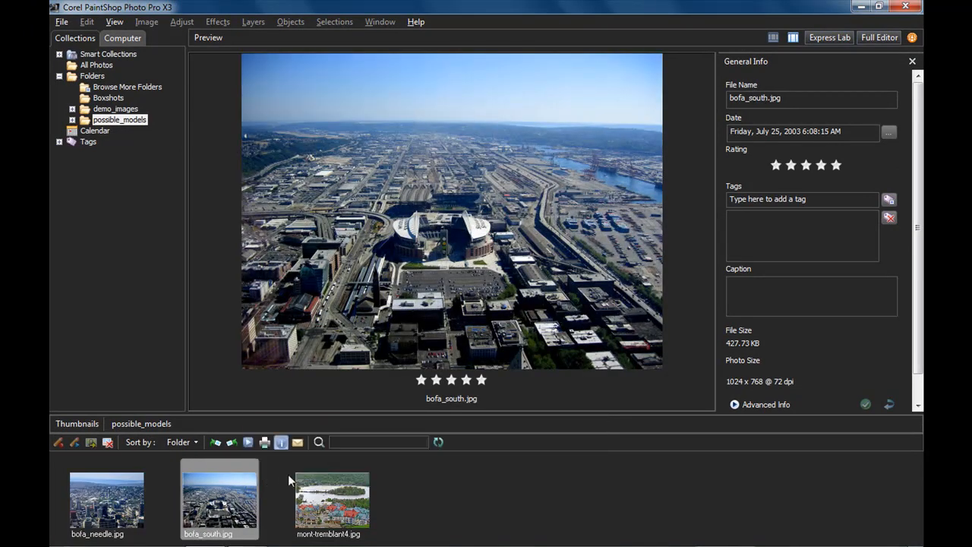
mouse_move(331, 501)
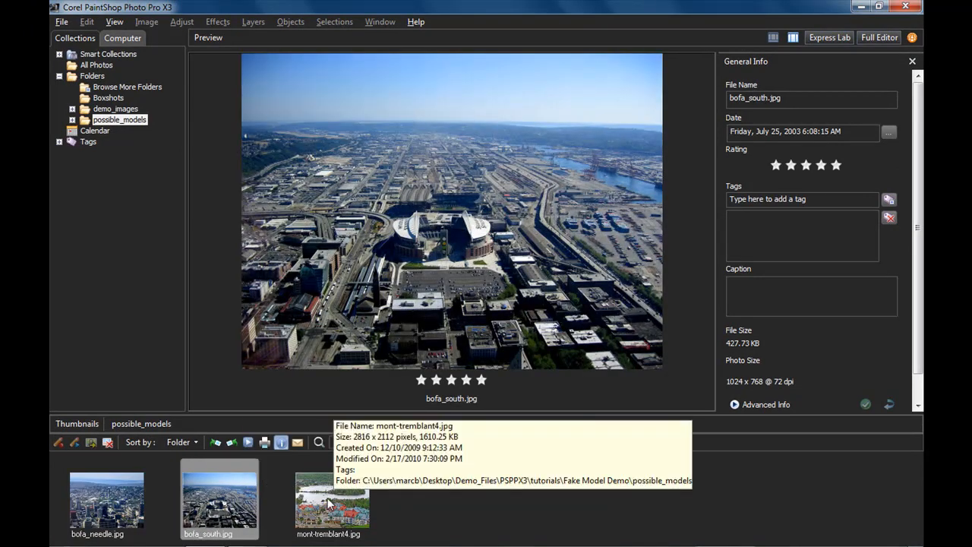
left_click(331, 498)
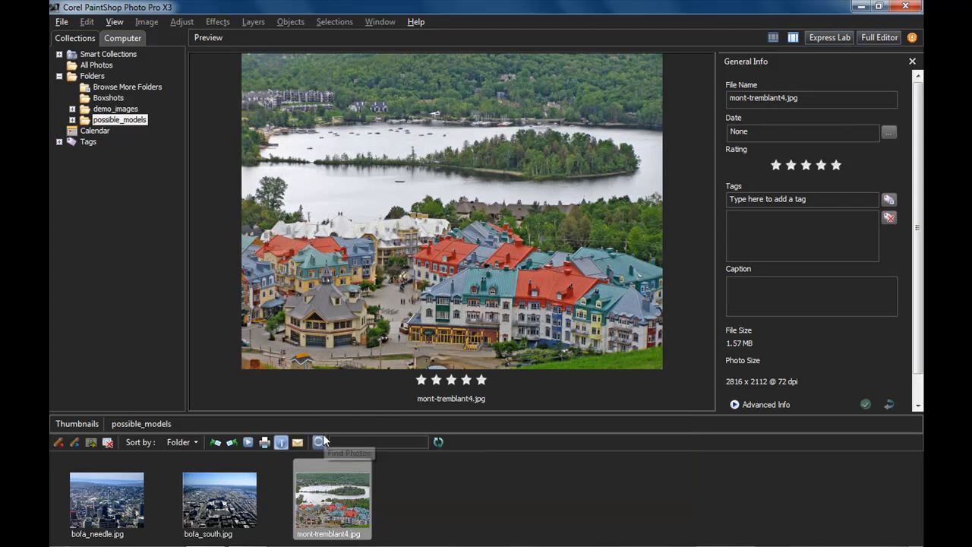
mouse_move(319, 442)
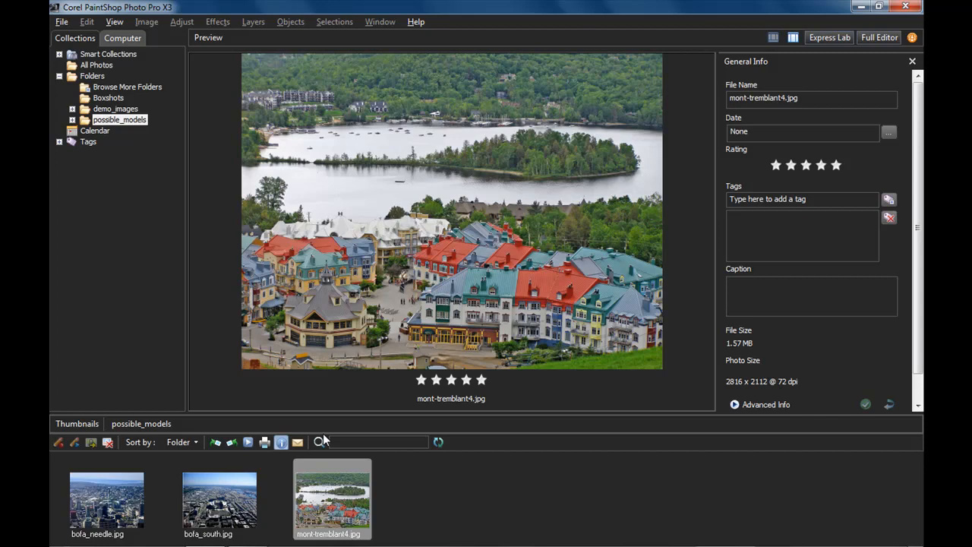
mouse_move(385, 301)
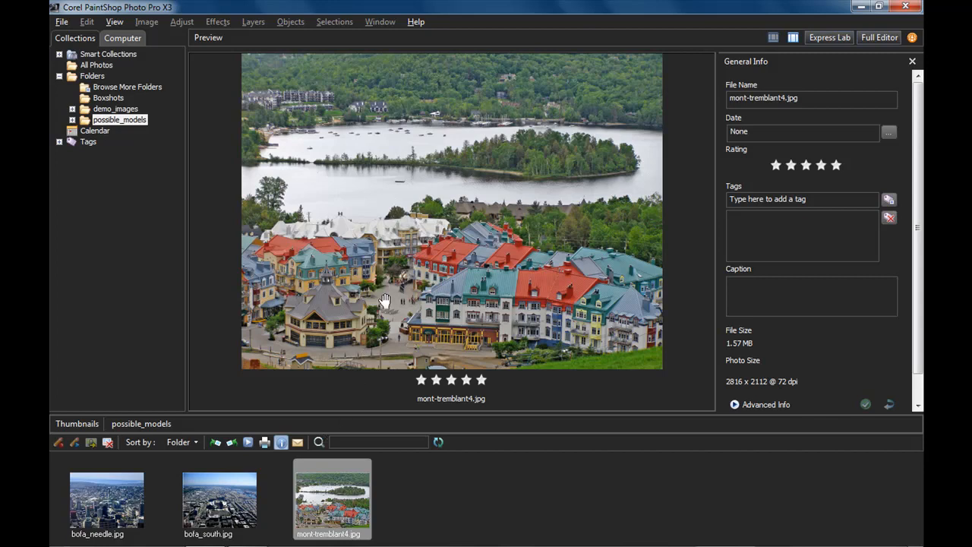
mouse_move(428, 268)
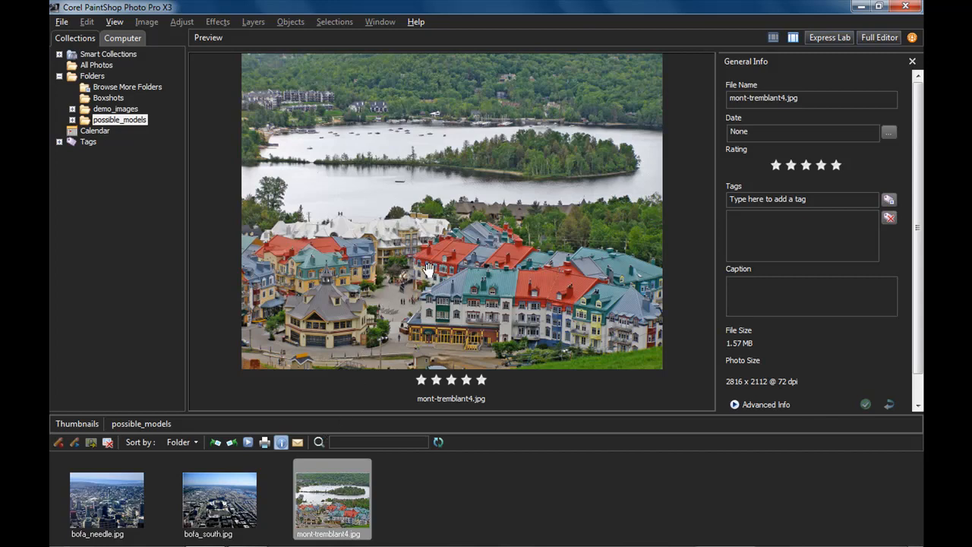
mouse_move(426, 242)
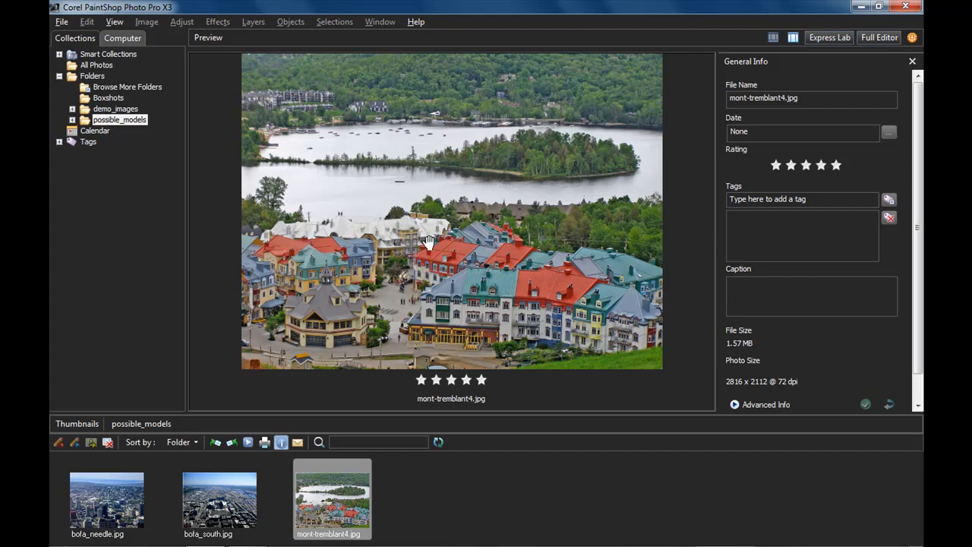
mouse_move(878, 36)
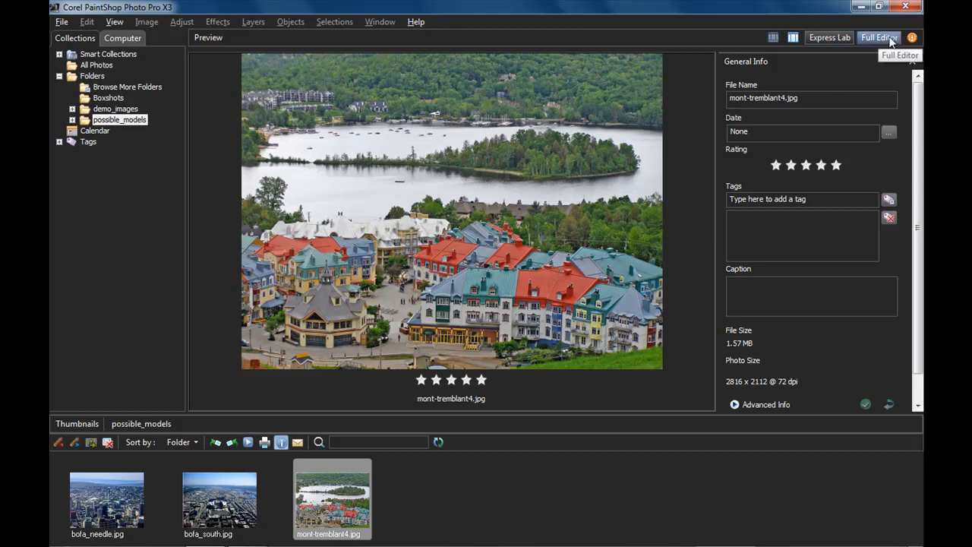
Bring mont-tremblant4.jpg into the Full Editor and reach the Adjust menu
left_click(877, 37)
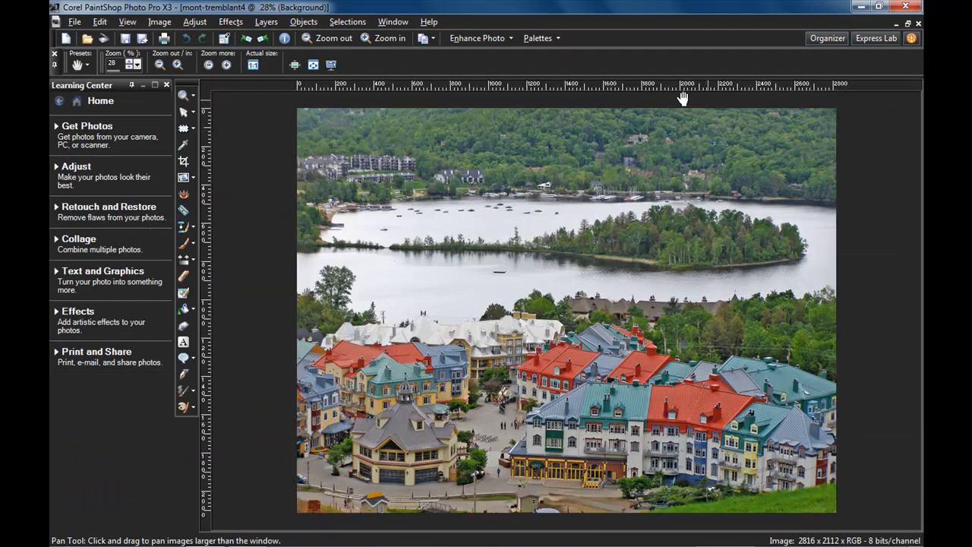
left_click(195, 21)
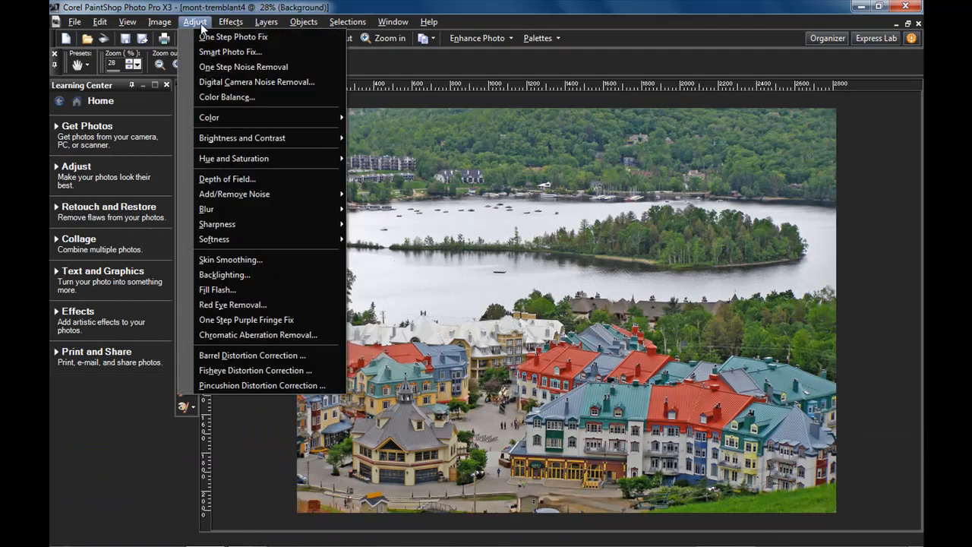
Start Depth of Field with a freehand focus area, blur 32 and round aperture shape
left_click(226, 179)
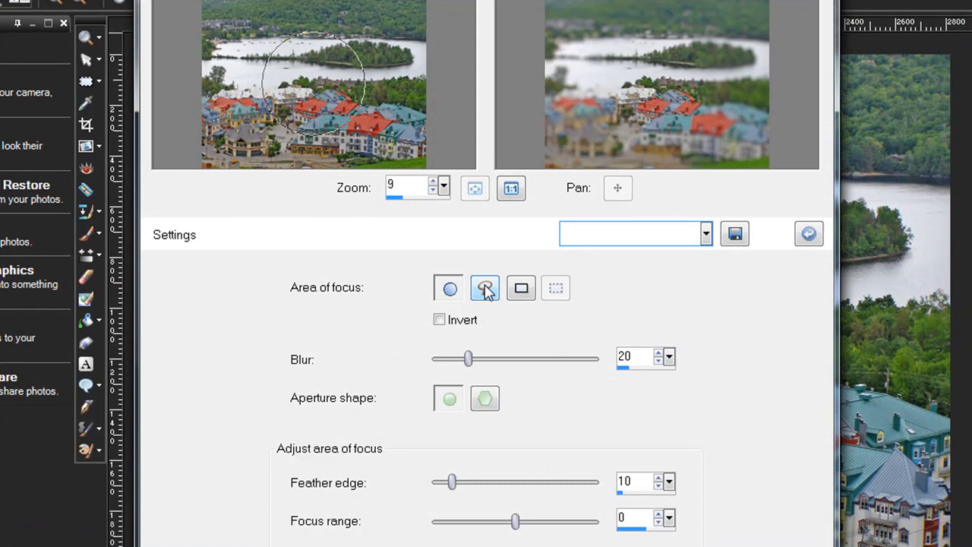
mouse_move(485, 287)
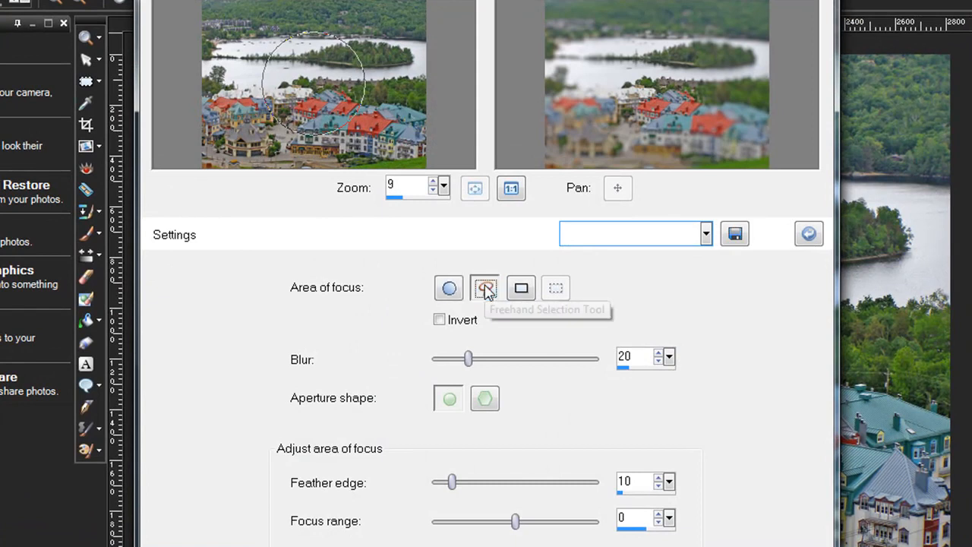
left_click(486, 287)
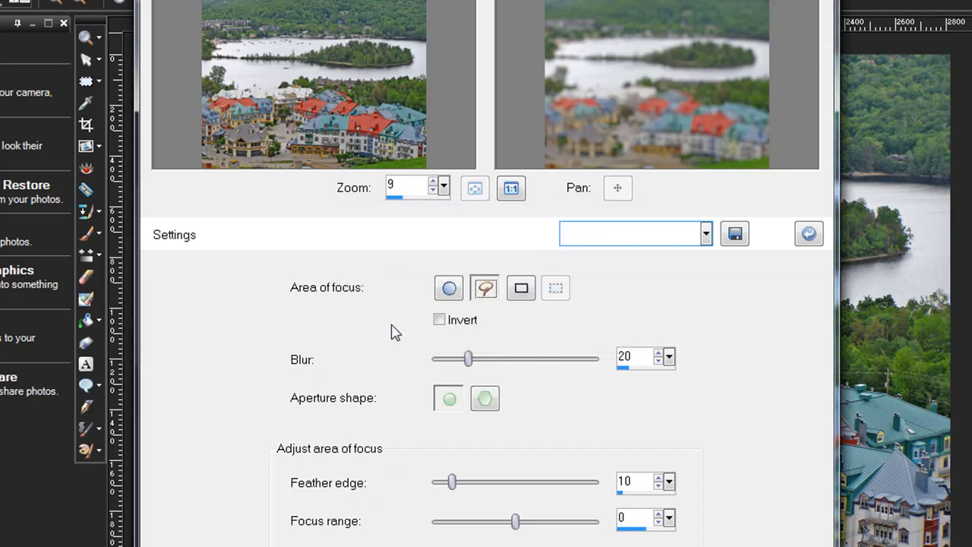
mouse_move(379, 337)
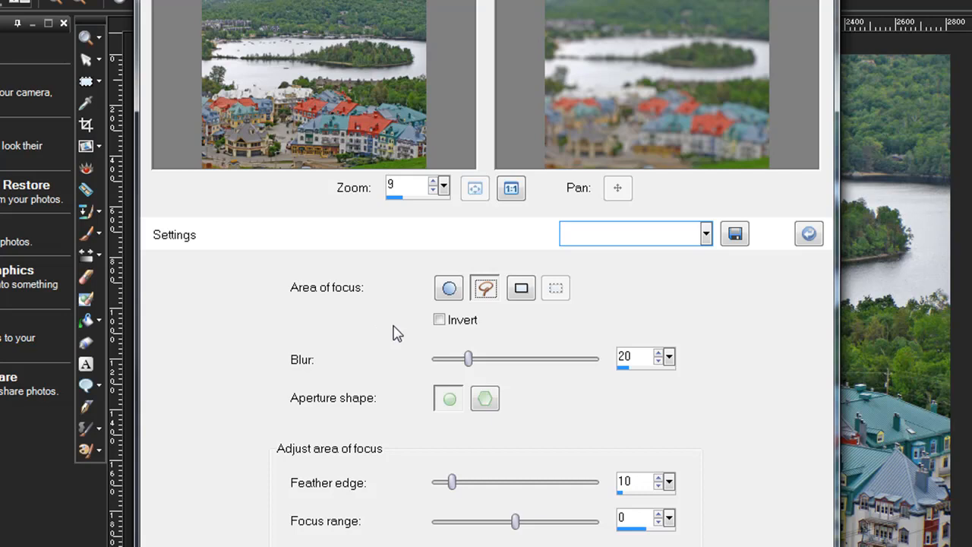
mouse_move(393, 337)
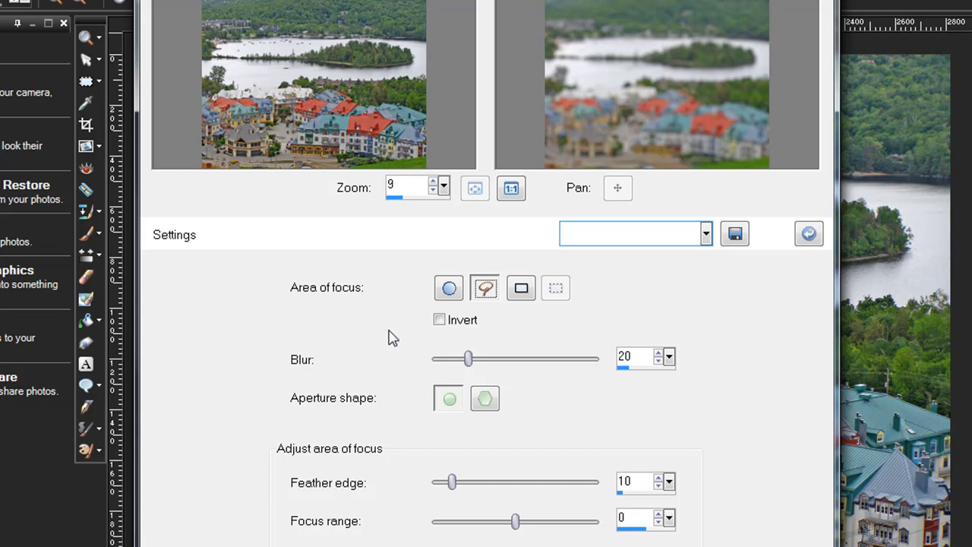
mouse_move(501, 373)
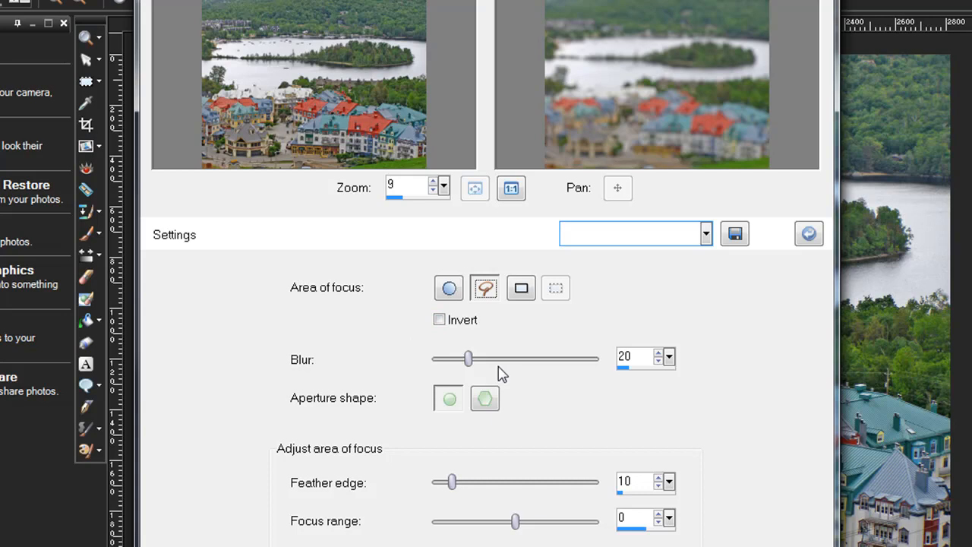
left_click_drag(468, 358, 486, 358)
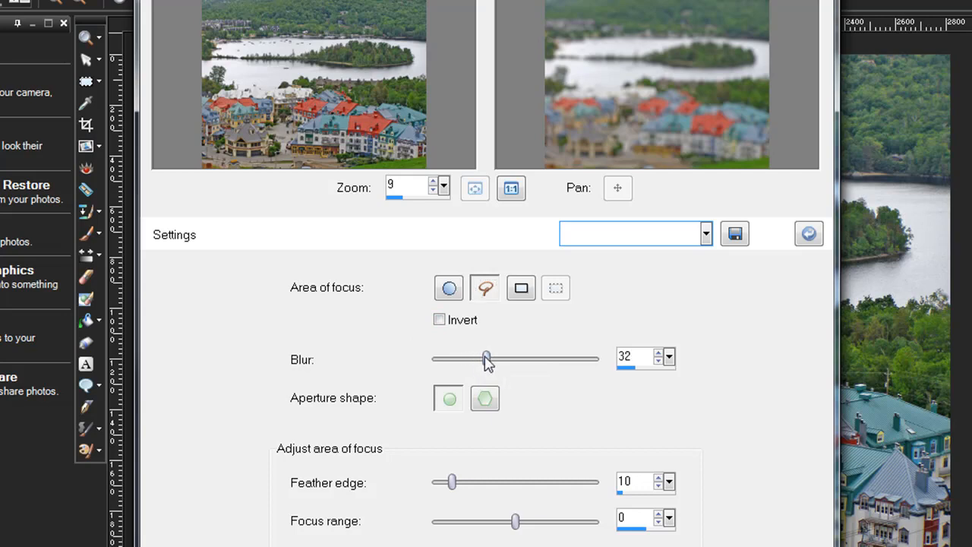
left_click(448, 398)
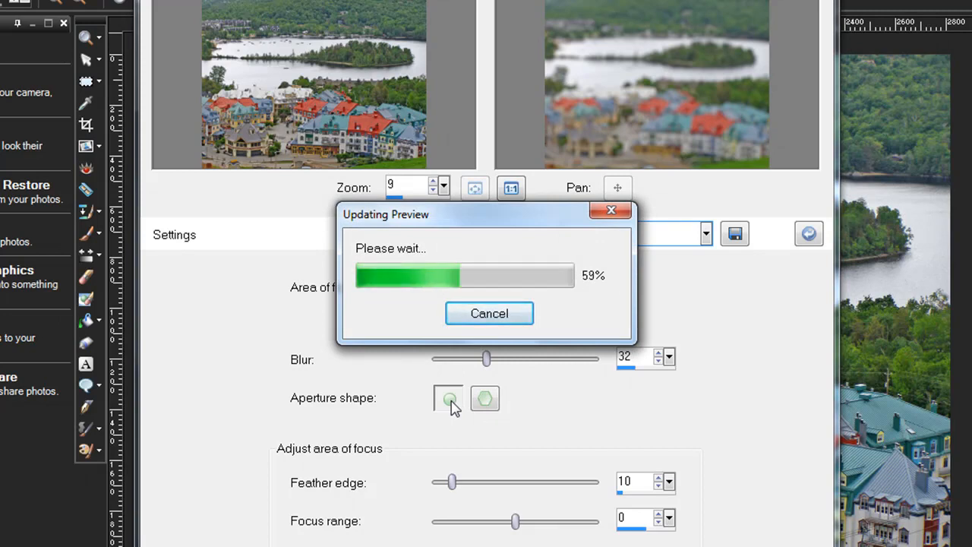
left_click(448, 398)
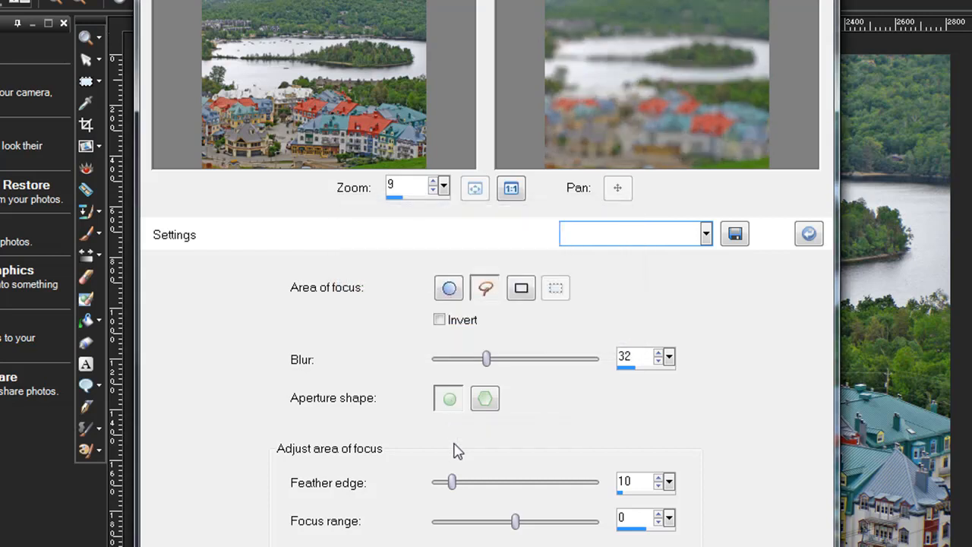
mouse_move(452, 483)
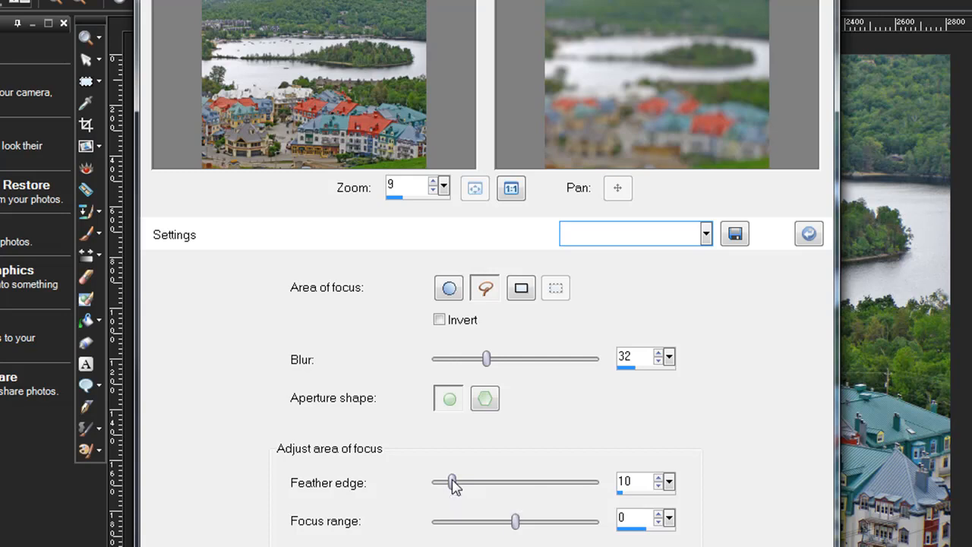
mouse_move(452, 498)
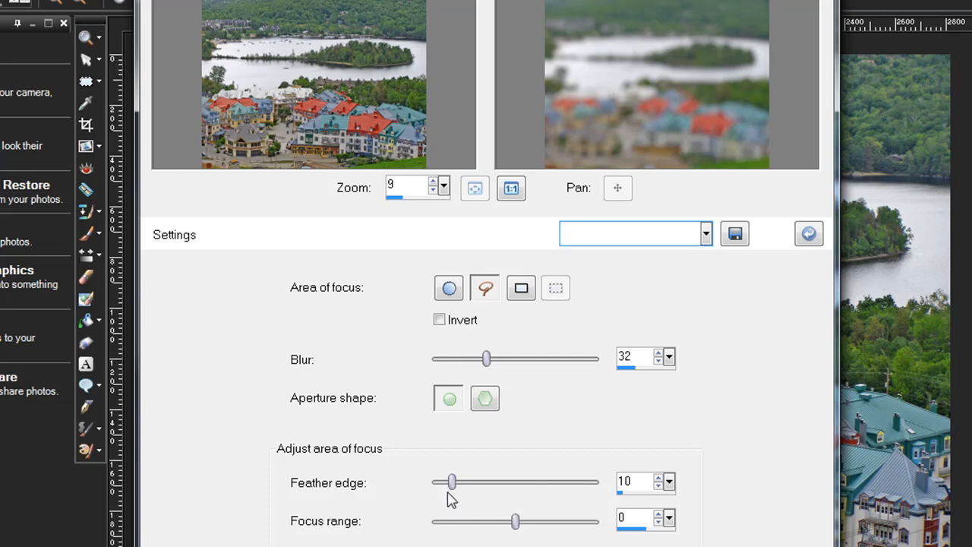
mouse_move(431, 498)
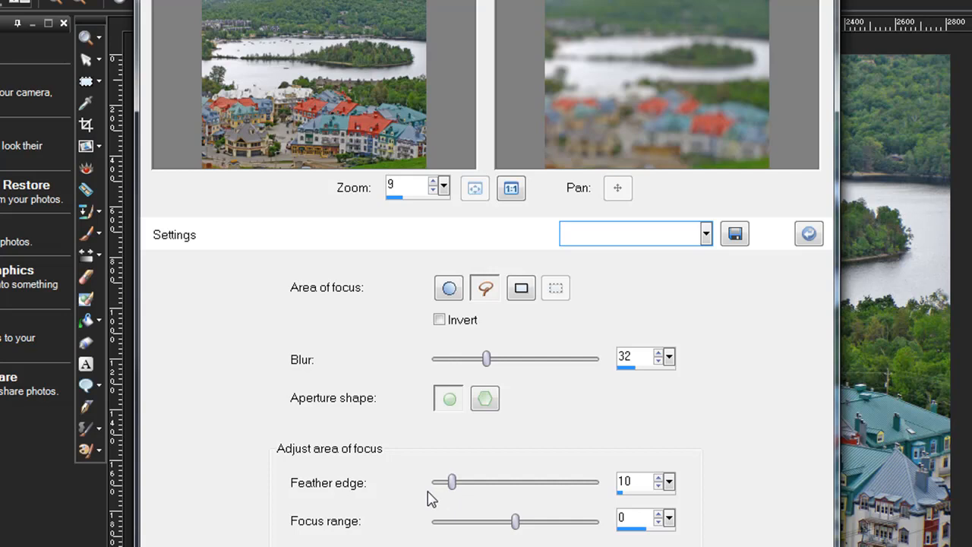
mouse_move(453, 509)
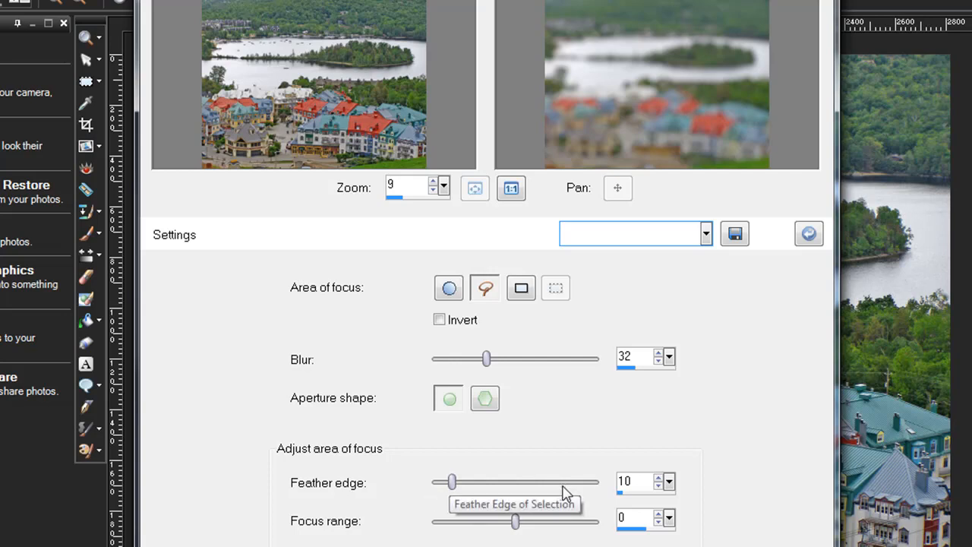
mouse_move(515, 521)
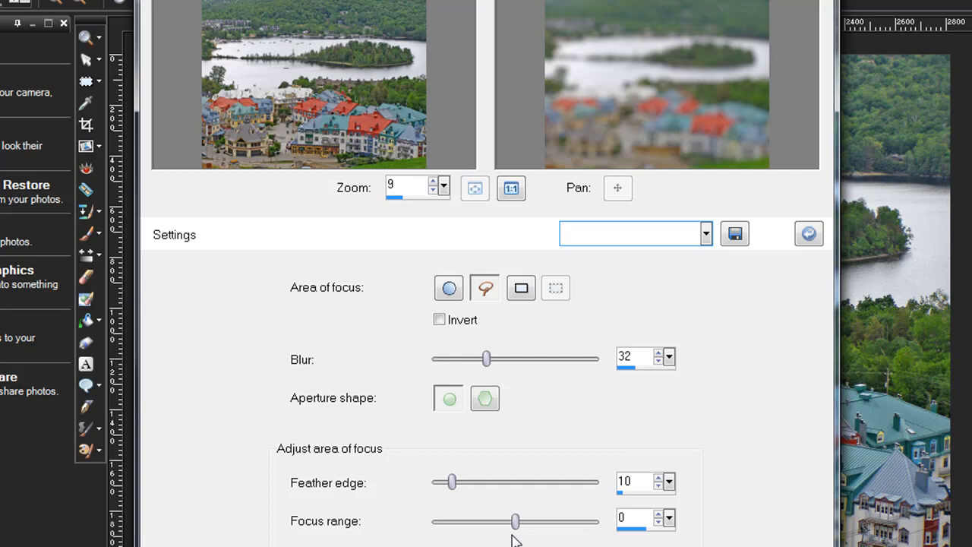
mouse_move(483, 295)
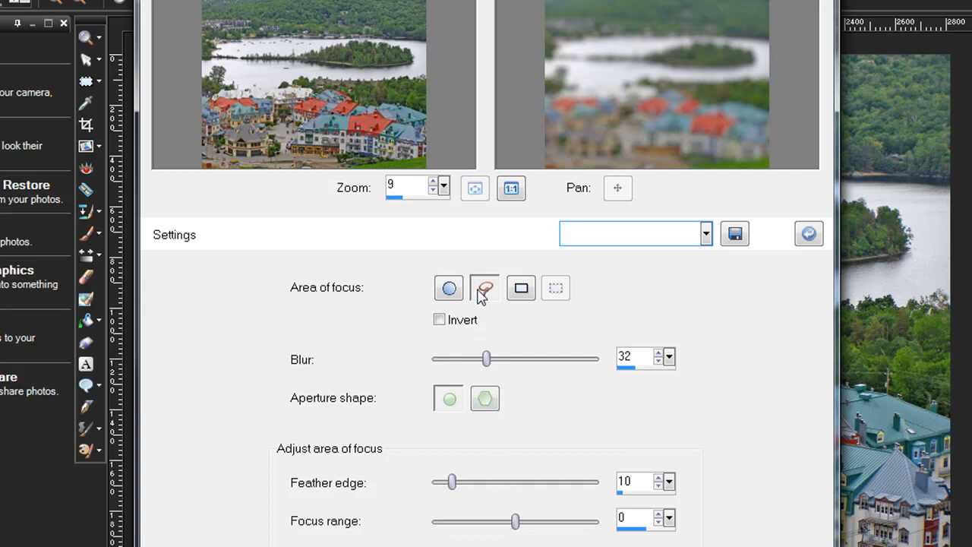
mouse_move(484, 287)
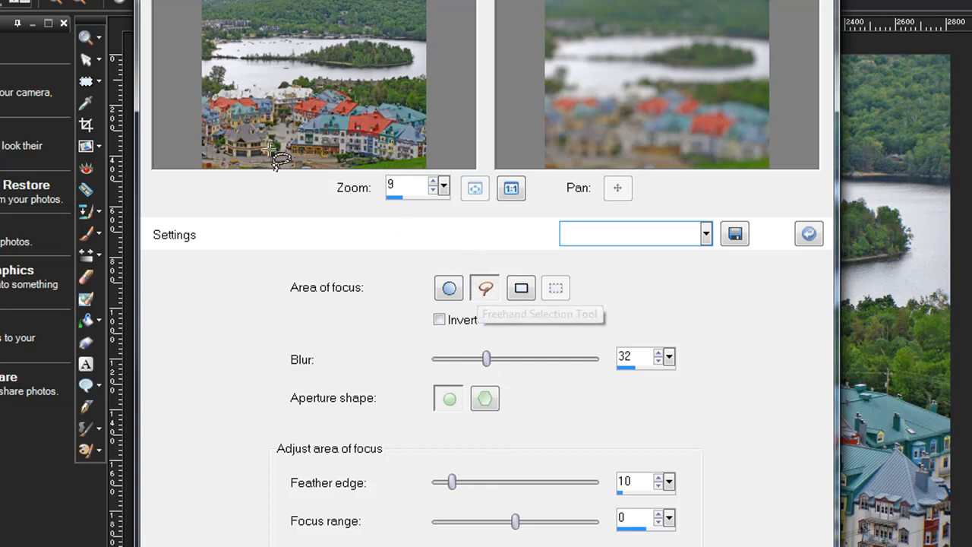
mouse_move(220, 75)
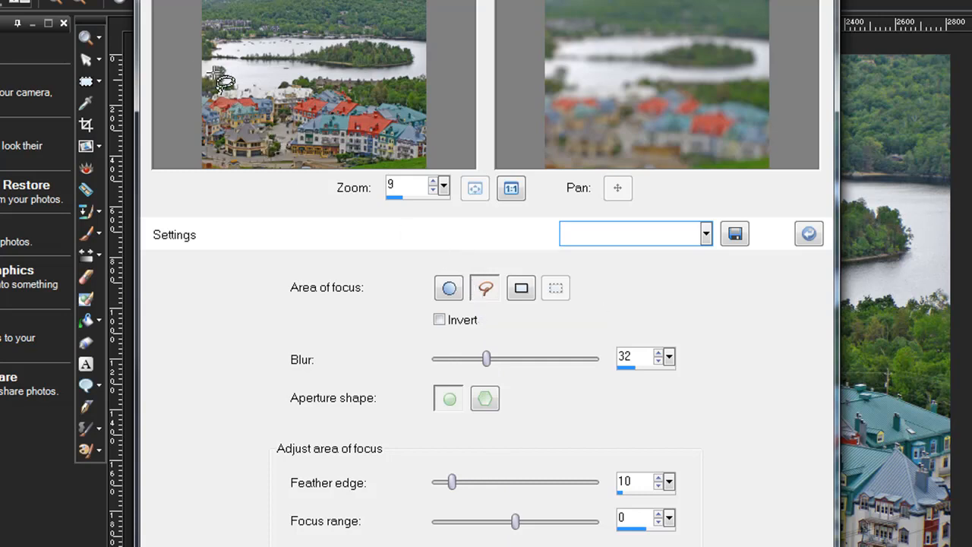
mouse_move(210, 76)
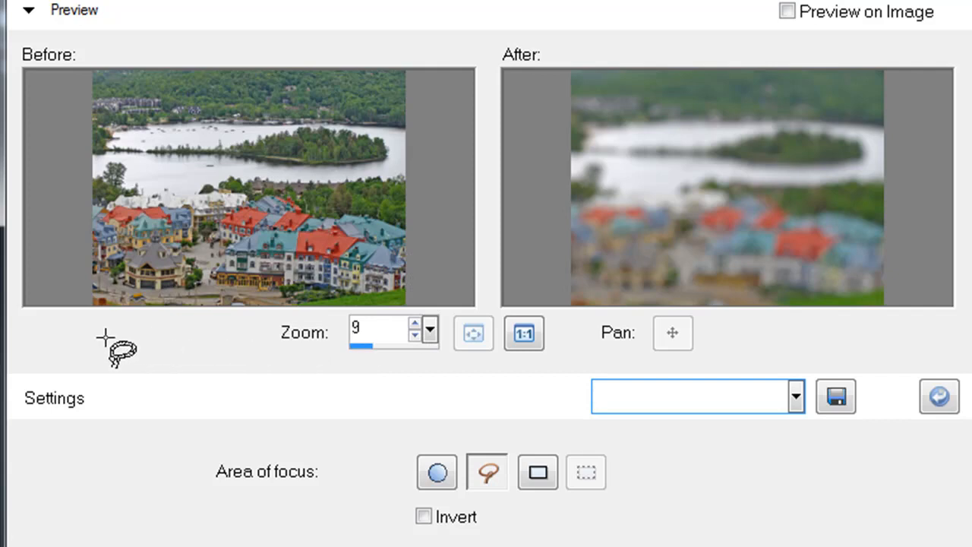
Draw the freehand focus area around the village so the background gets blurred
left_click_drag(114, 349, 88, 182)
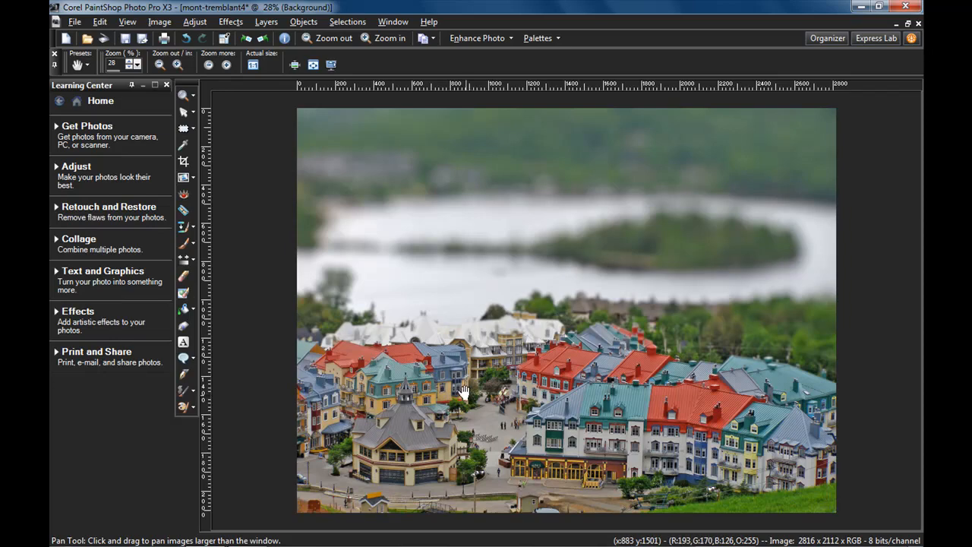
Raise saturation to about 43 in Hue/Saturation/Lightness for more vivid colours
left_click(194, 22)
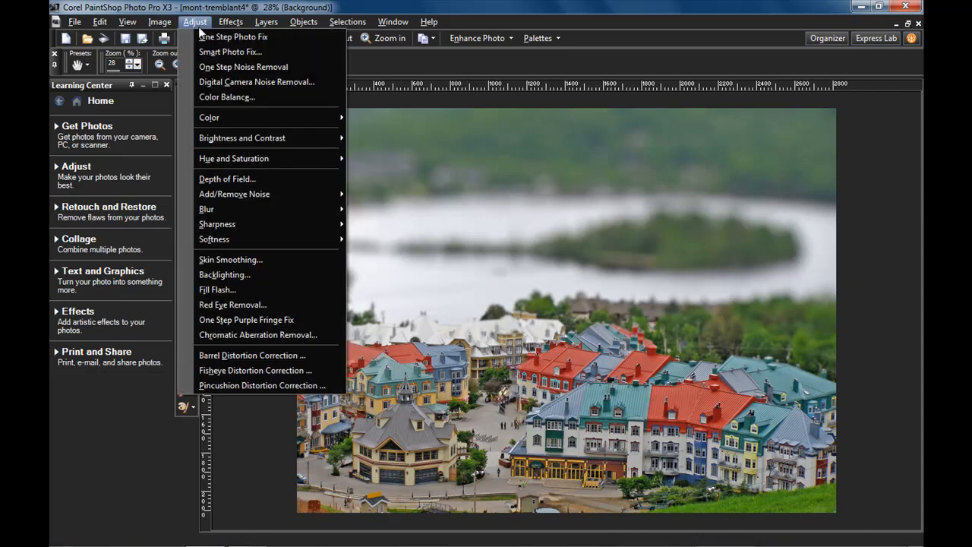
mouse_move(234, 158)
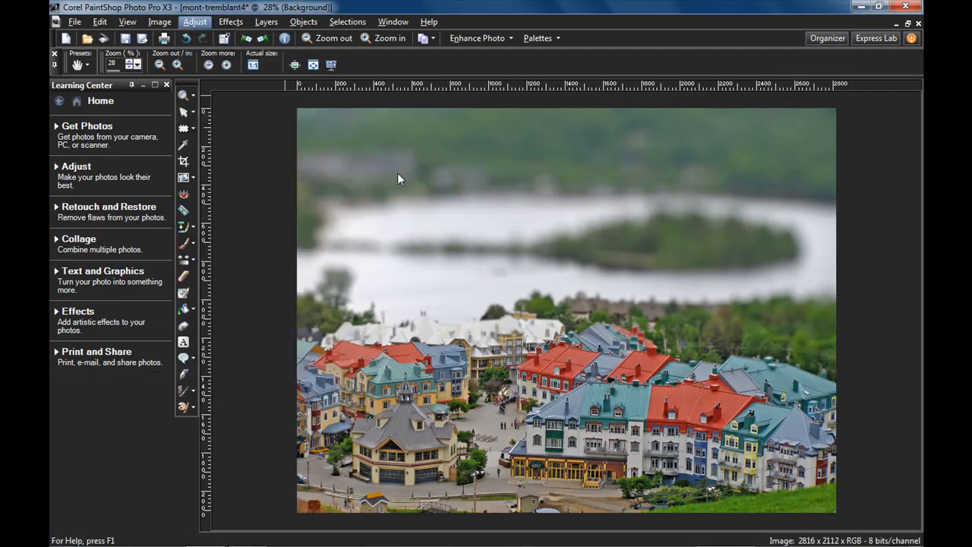
left_click(195, 21)
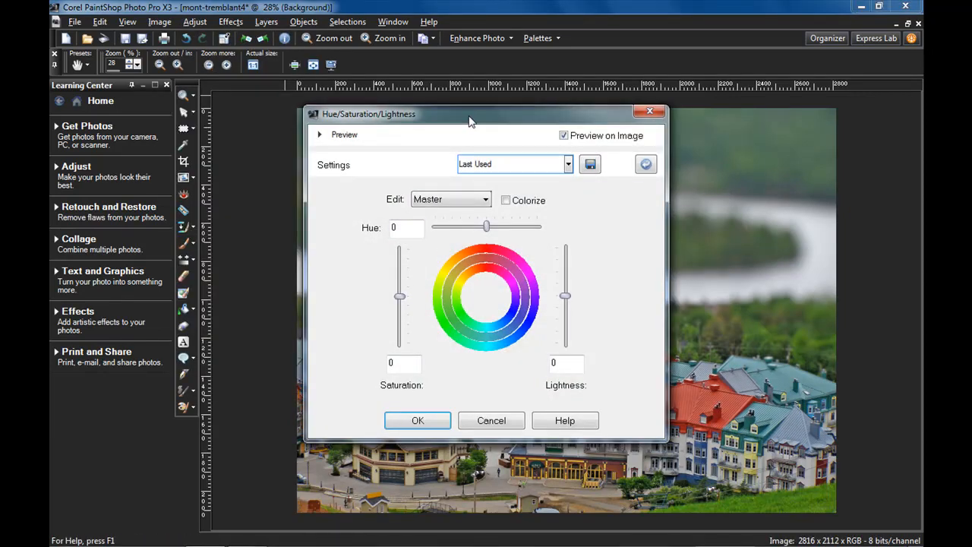
left_click_drag(471, 114, 220, 41)
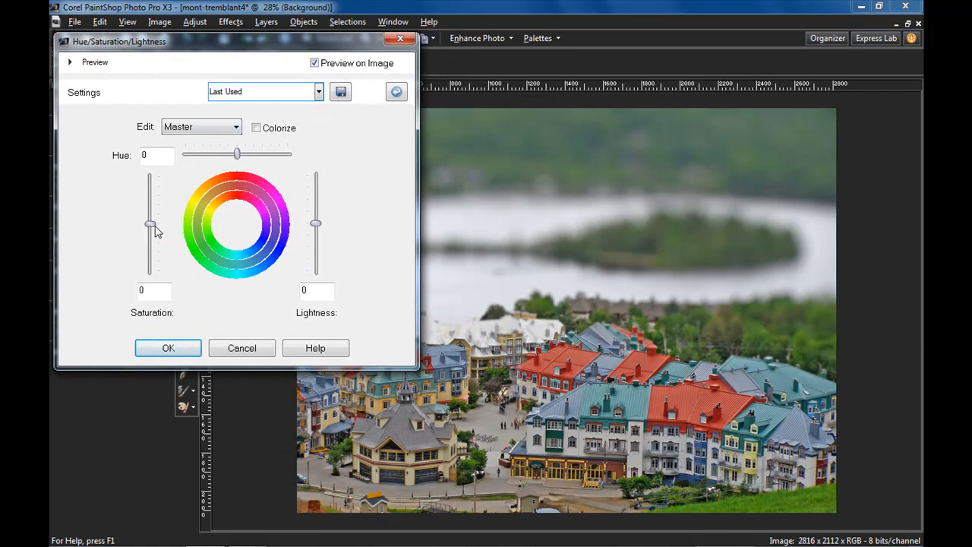
left_click_drag(149, 226, 149, 205)
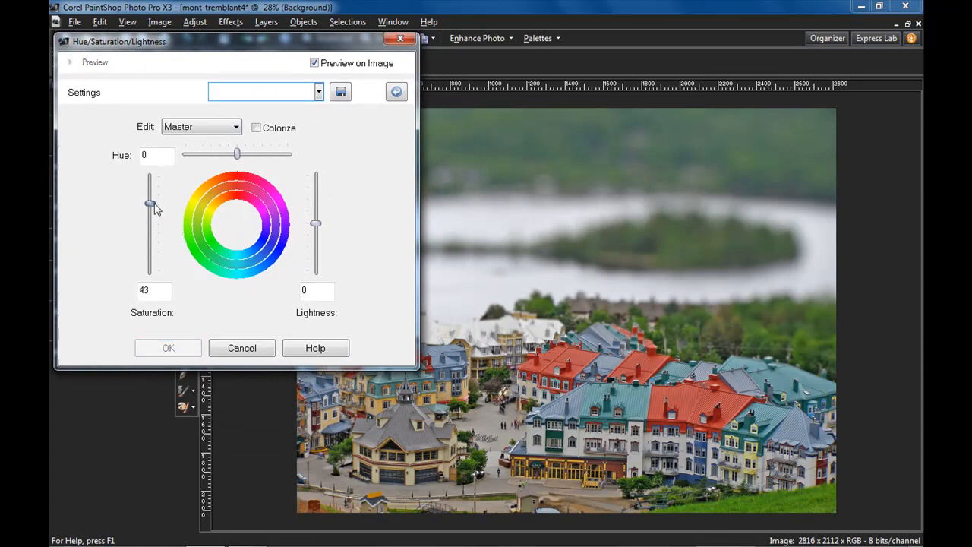
left_click_drag(149, 205, 148, 211)
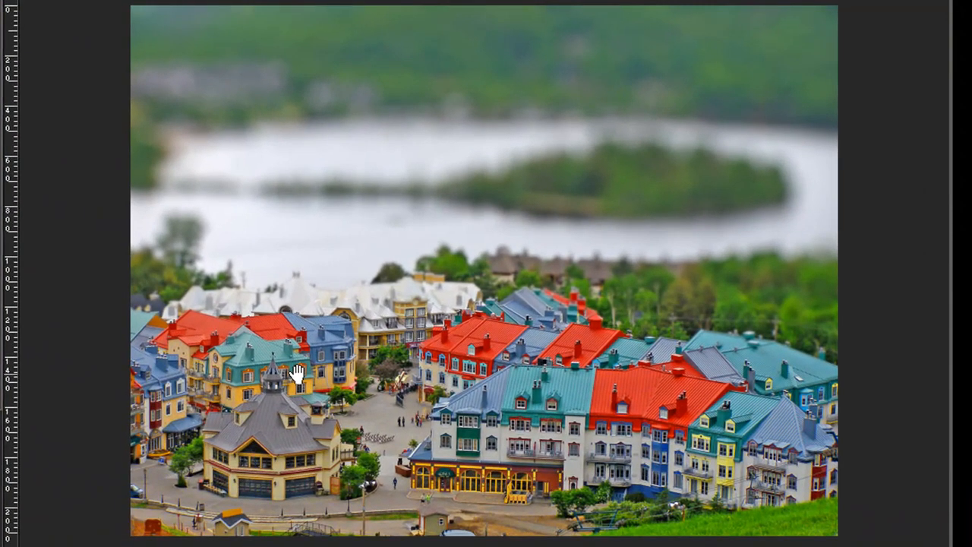
mouse_move(326, 387)
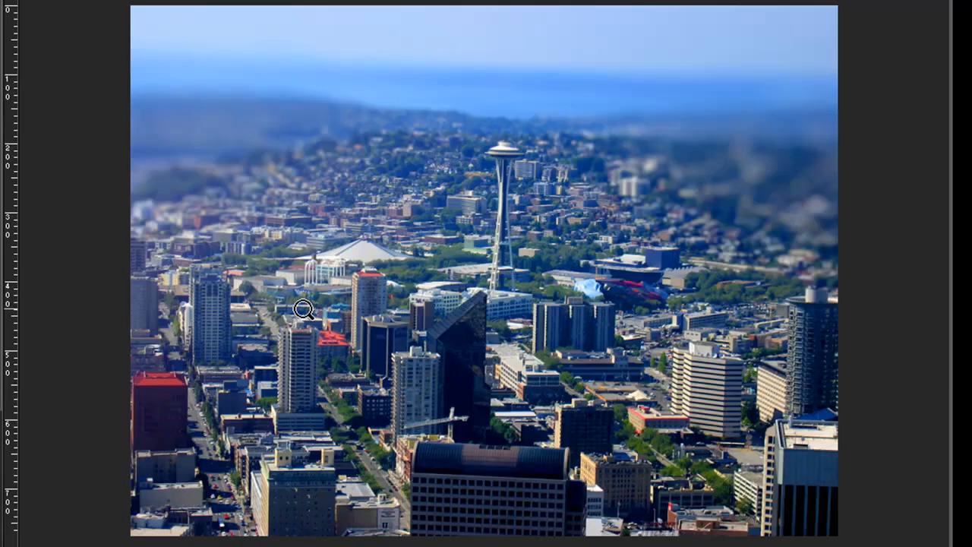
mouse_move(357, 294)
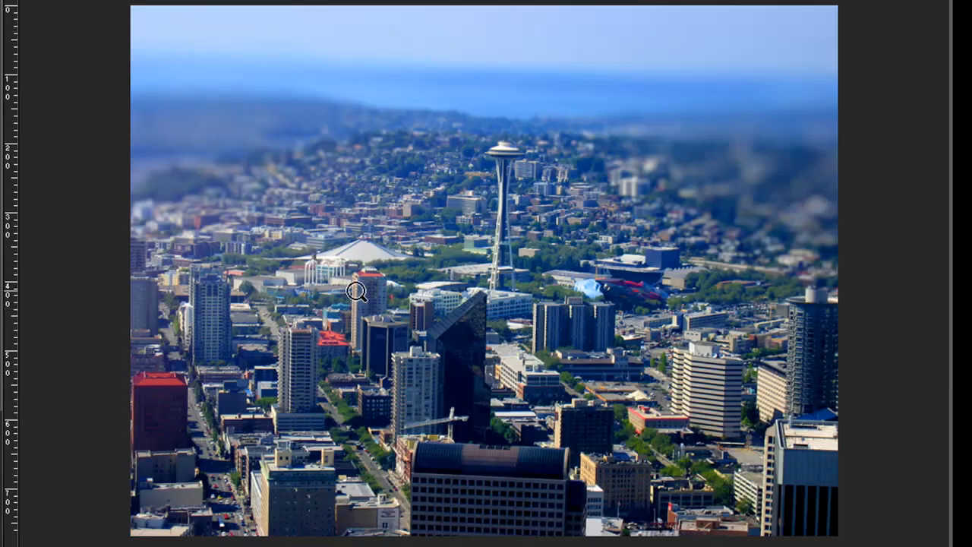
mouse_move(486, 173)
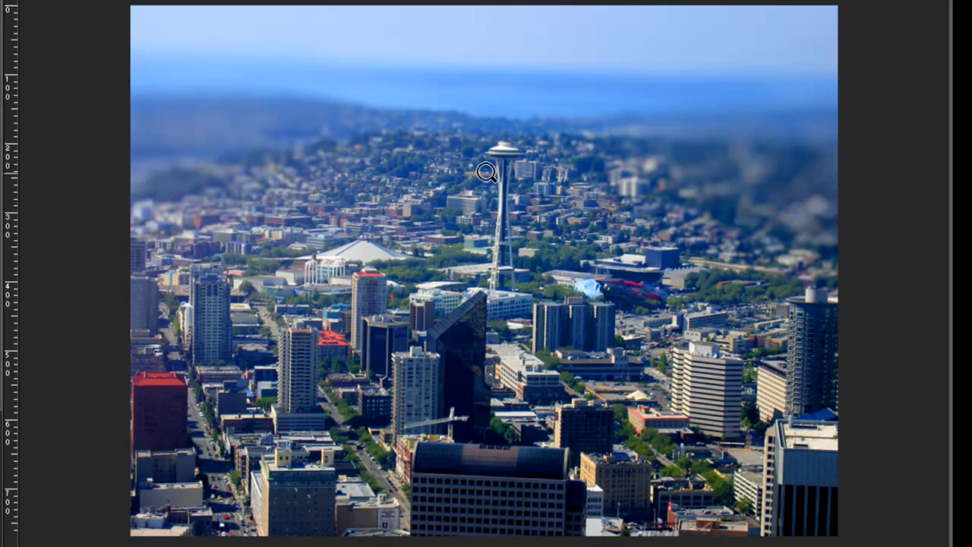
mouse_move(641, 246)
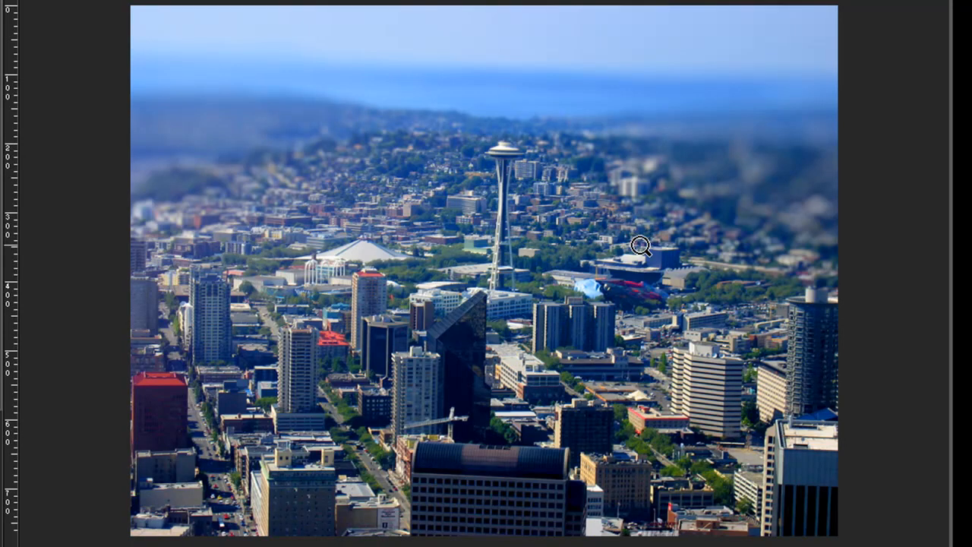
mouse_move(615, 256)
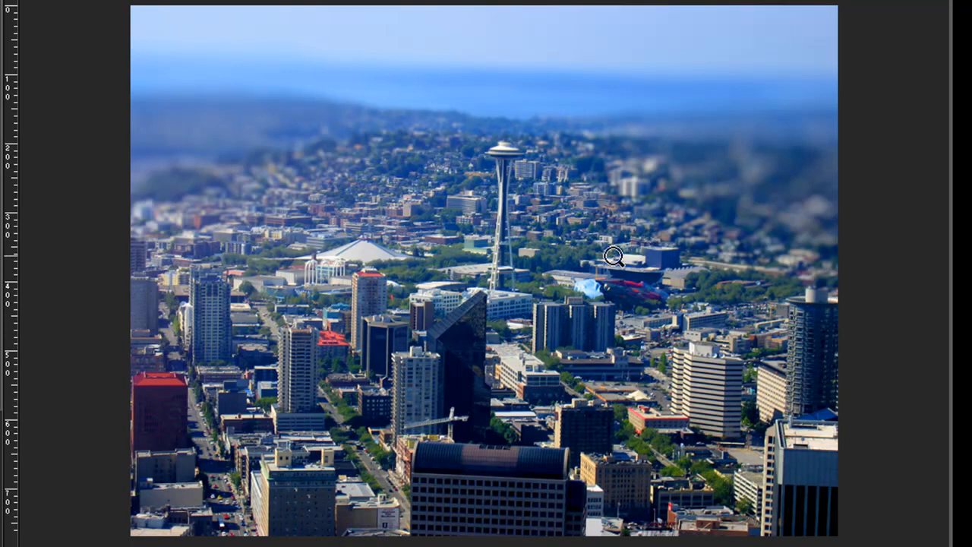